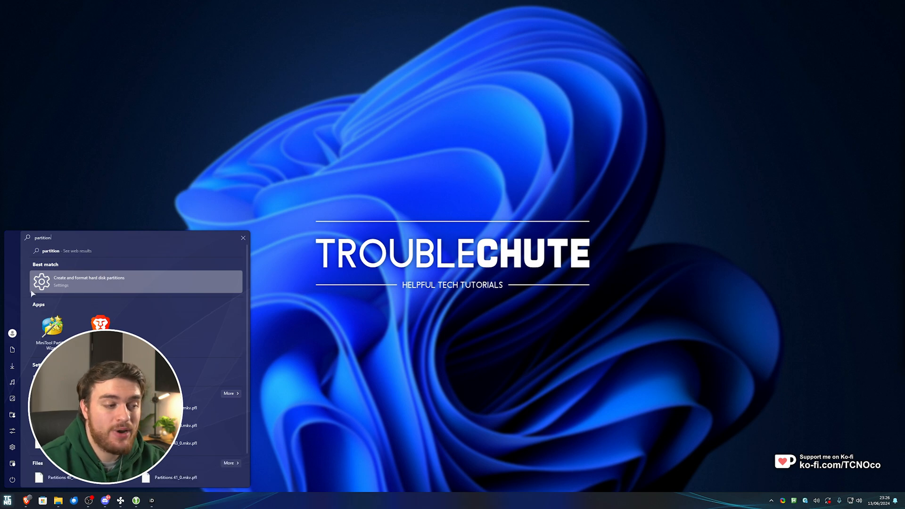
mouse_move(132, 286)
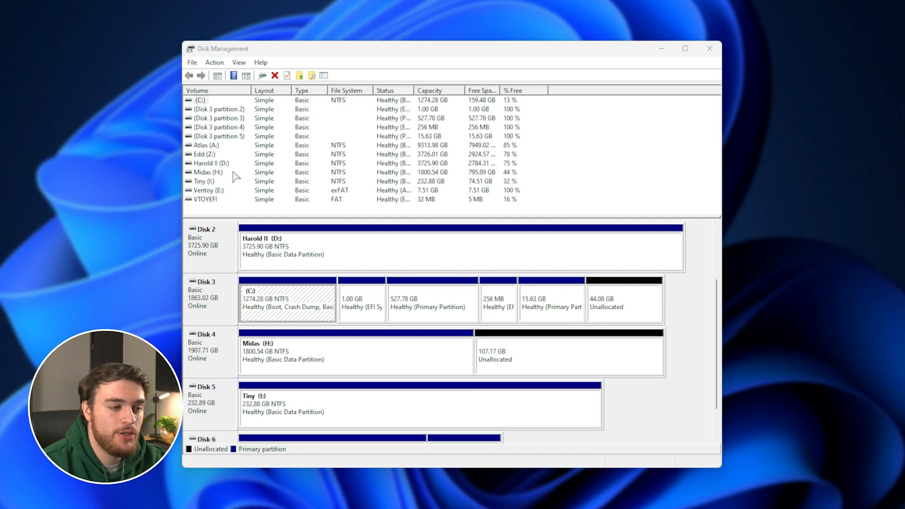
- Delete the Ventoy (E:) volume on the USB drive; VTOYEFI's delete option stays greyed out
left_click(206, 190)
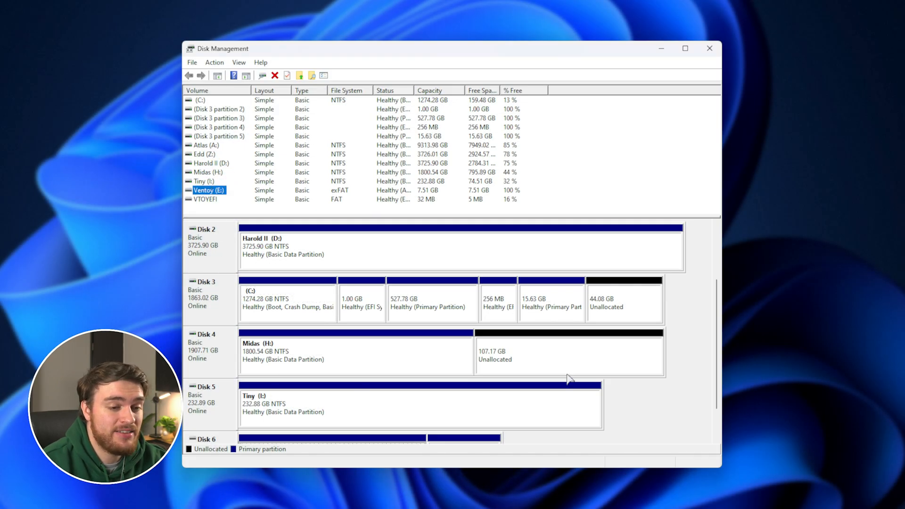
scroll("down", 3)
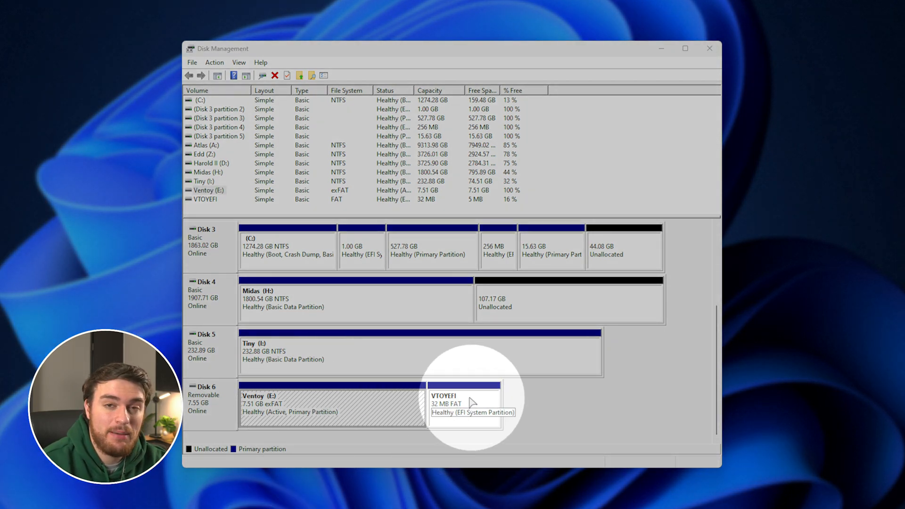
right_click(463, 404)
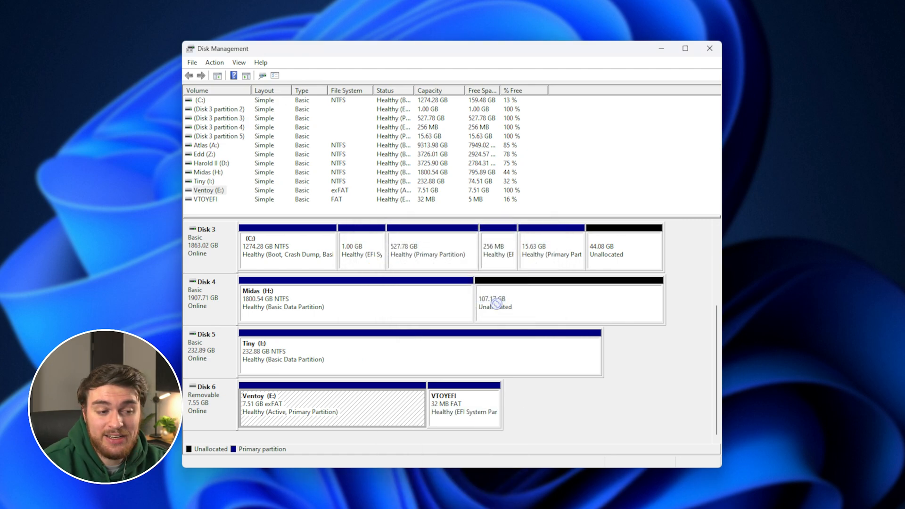
right_click(464, 404)
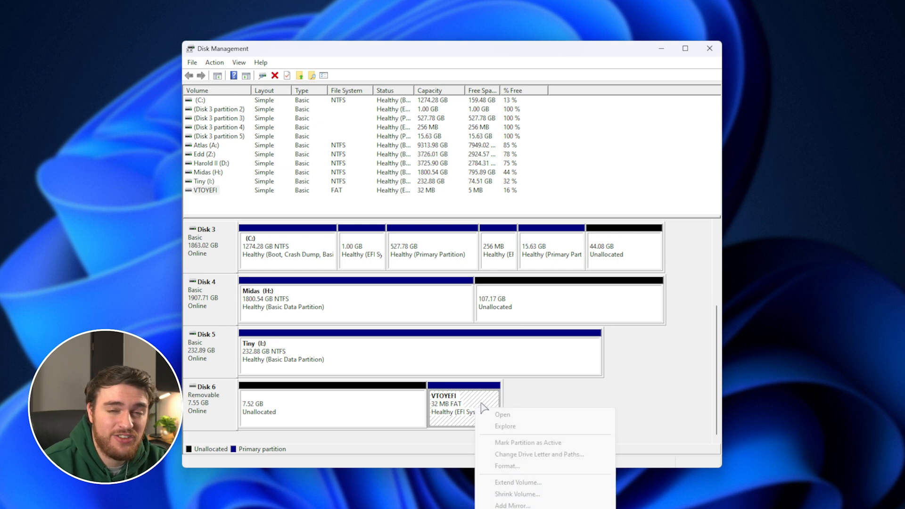
mouse_move(514, 394)
type("cmd")
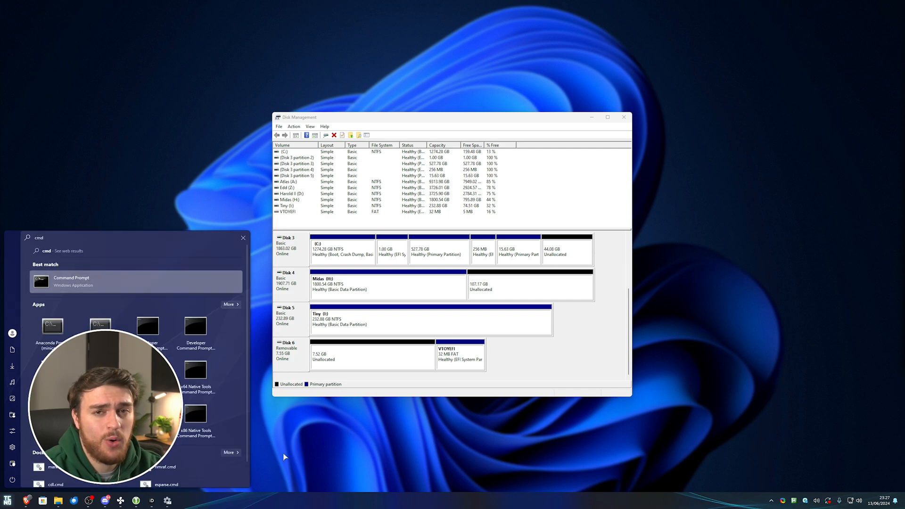
- Launch Terminal from Start search with administrator rights
type("terminal")
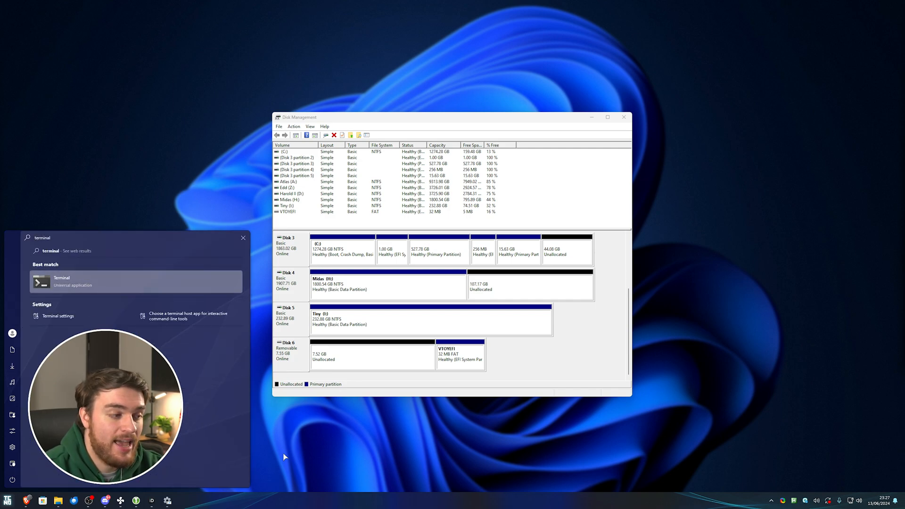
right_click(62, 281)
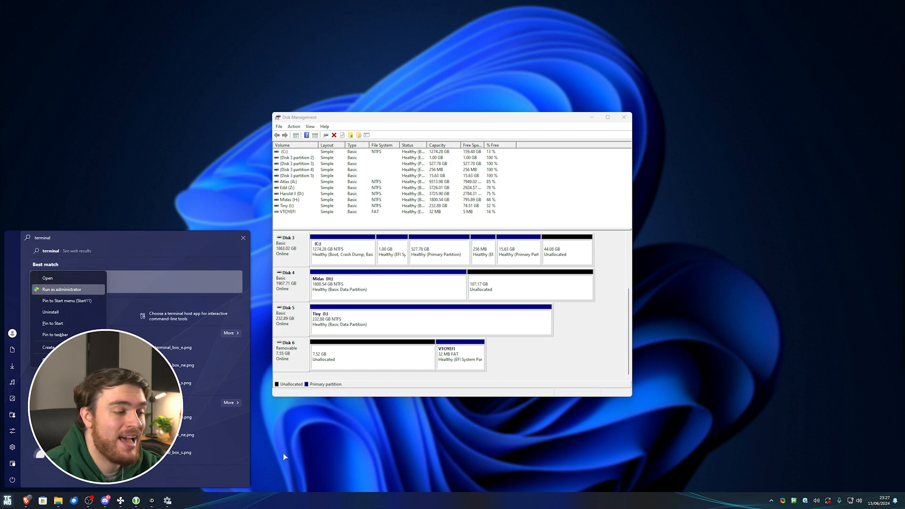
left_click(61, 289)
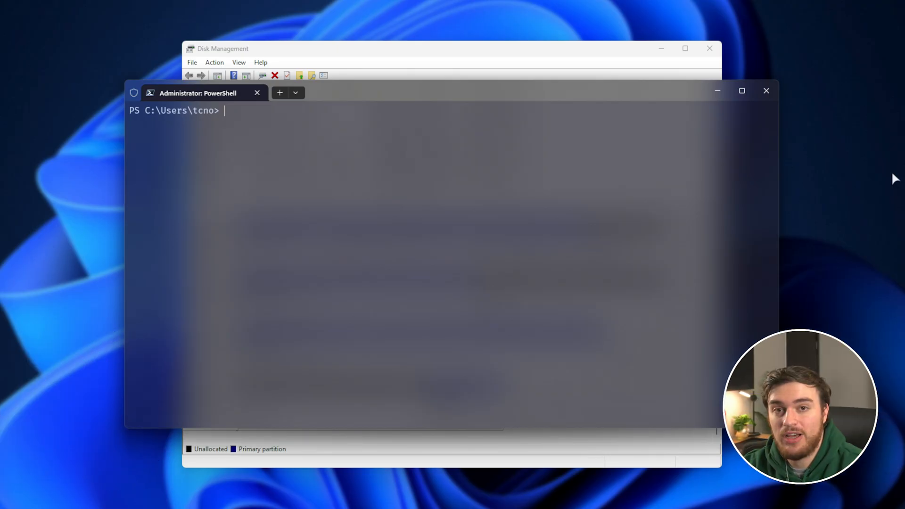
- Start DiskPart and list all disks, showing the 7728 MB Disk 6
type("disk")
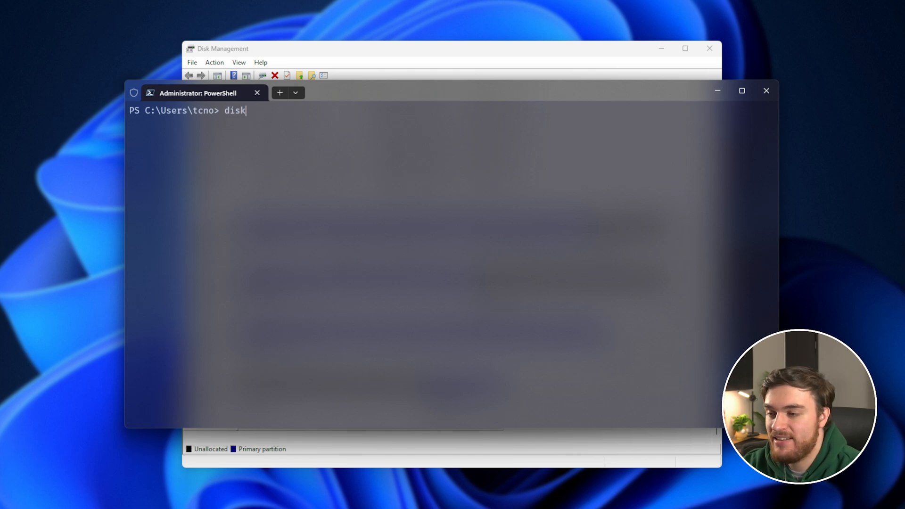
type("part")
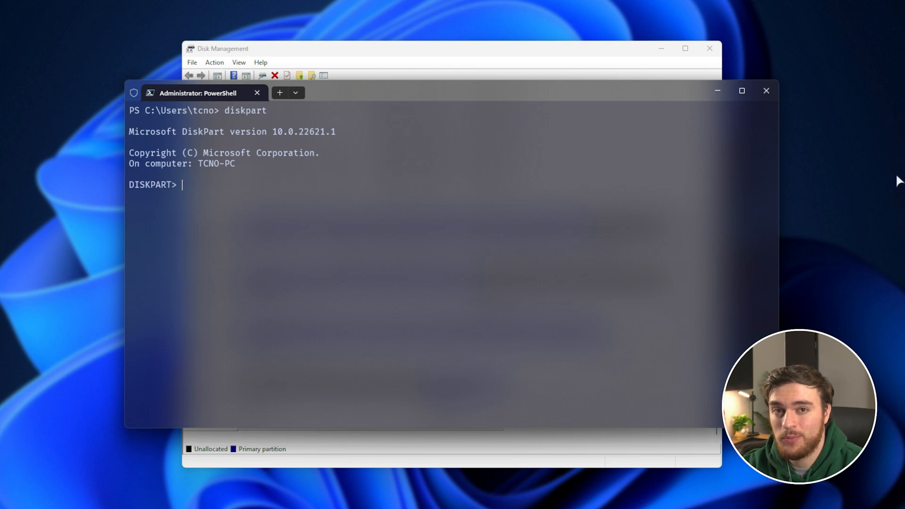
type("list disk")
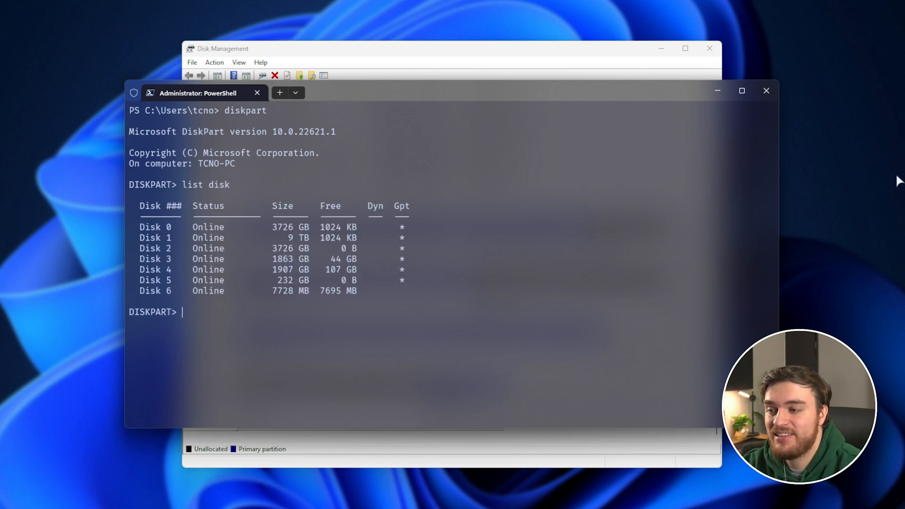
mouse_move(829, 112)
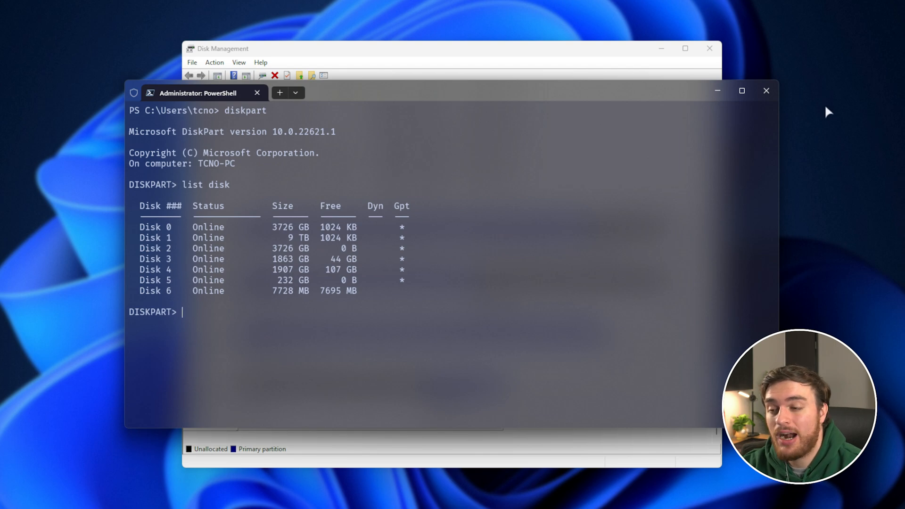
mouse_move(406, 296)
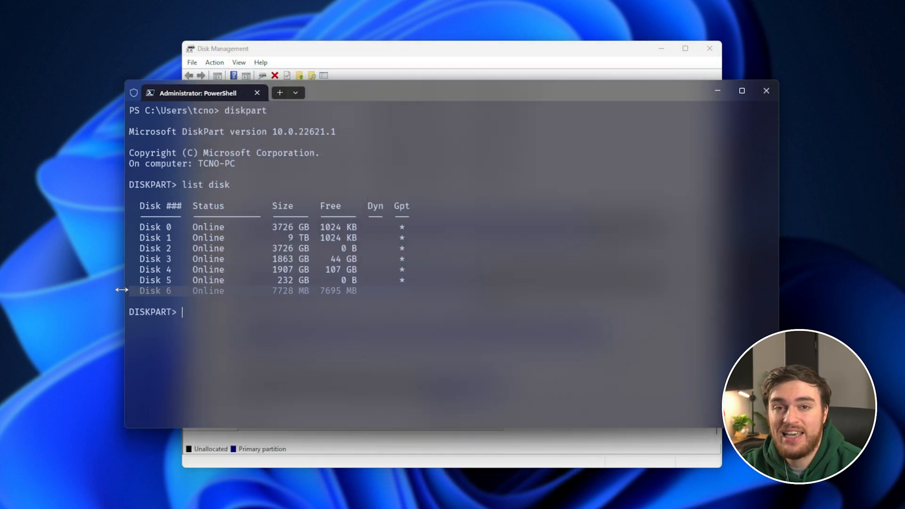
- Select disk 6 and run clean on it
type("s")
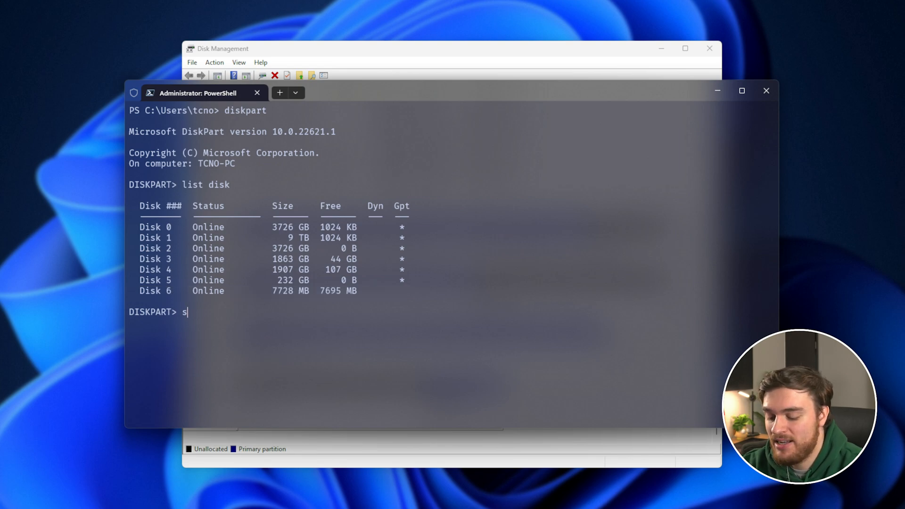
type("elect disk 6")
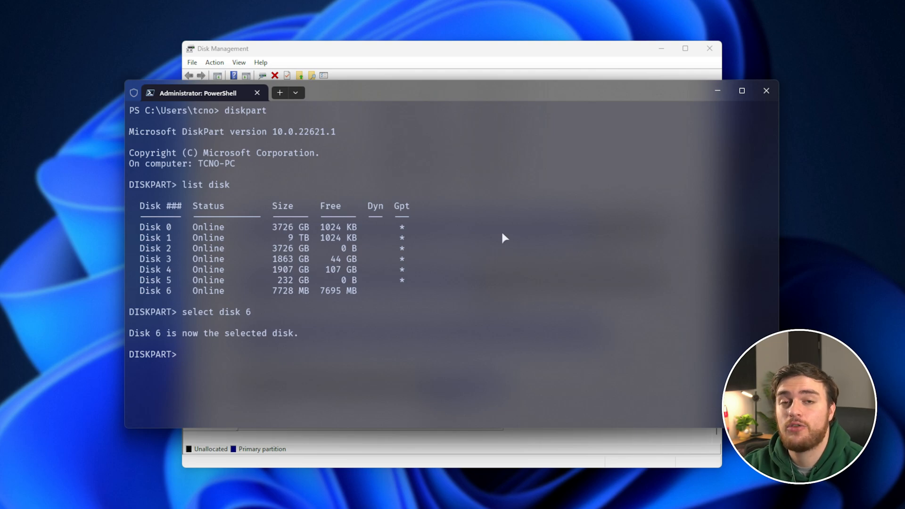
mouse_move(374, 299)
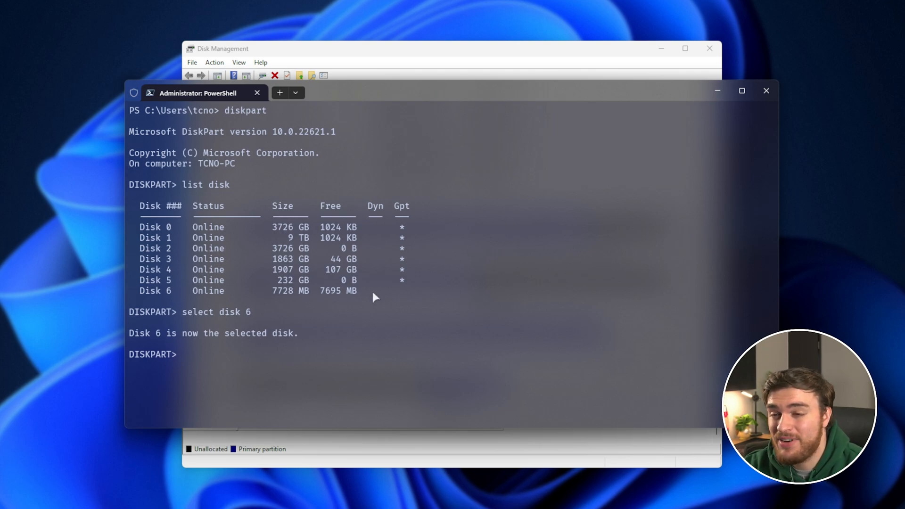
type("clean")
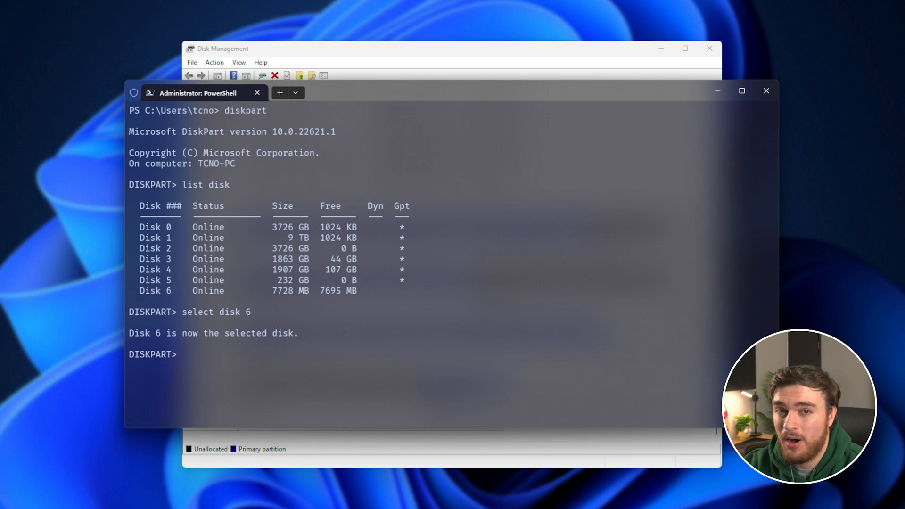
mouse_move(428, 263)
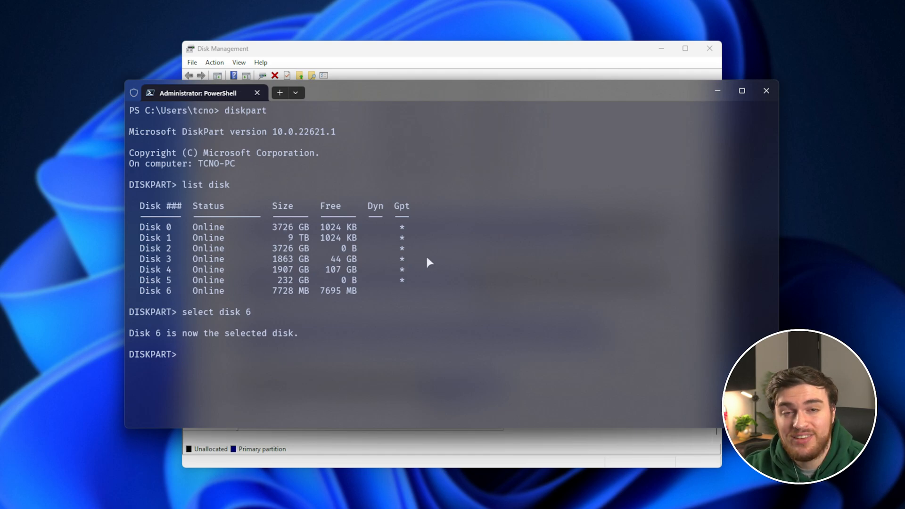
- List Disk 6's partitions, select the leftover 32 MB system partition and delete it
type("list partition")
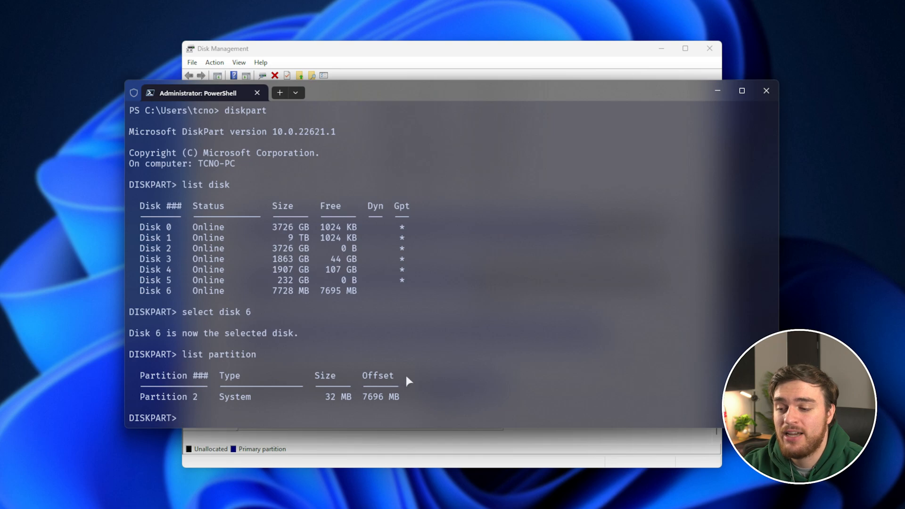
mouse_move(437, 408)
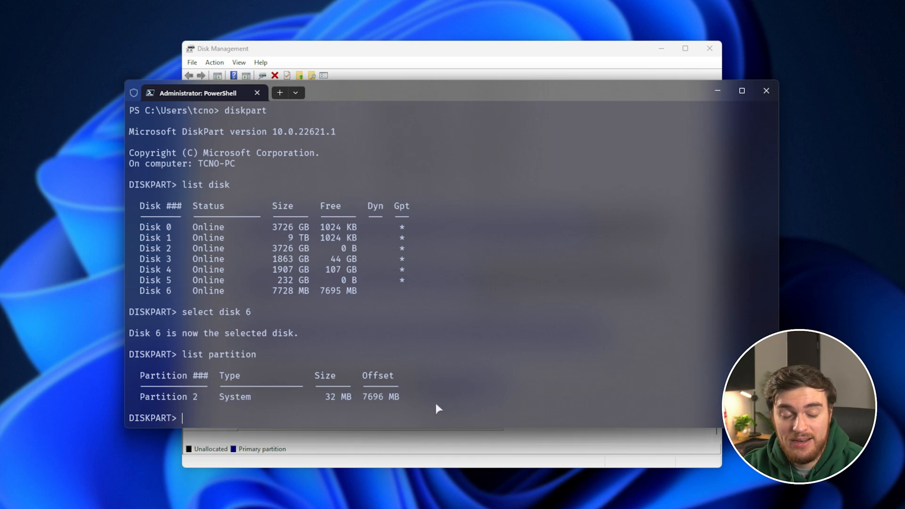
type("select partition 21")
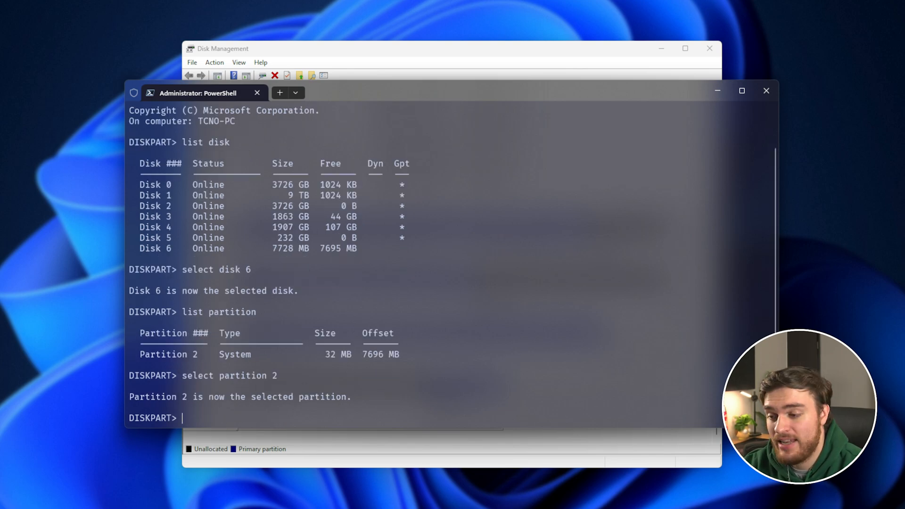
type("delete partition")
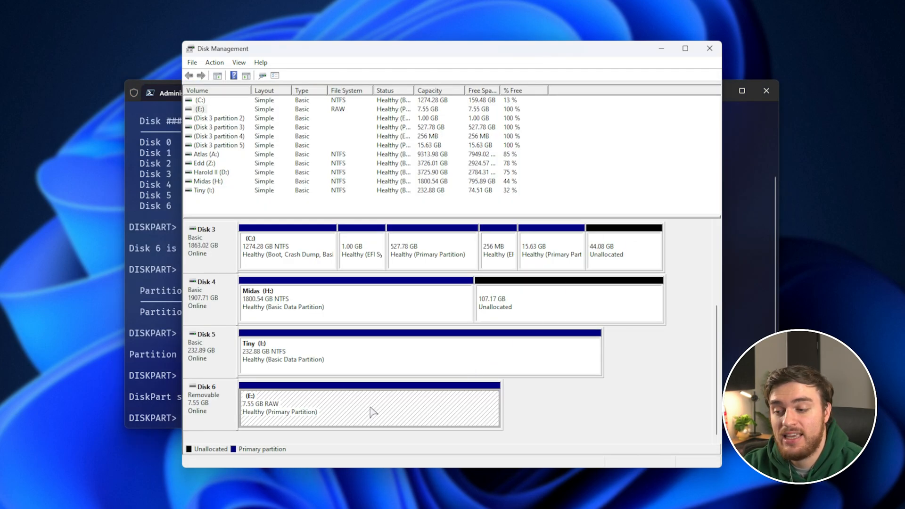
mouse_move(447, 449)
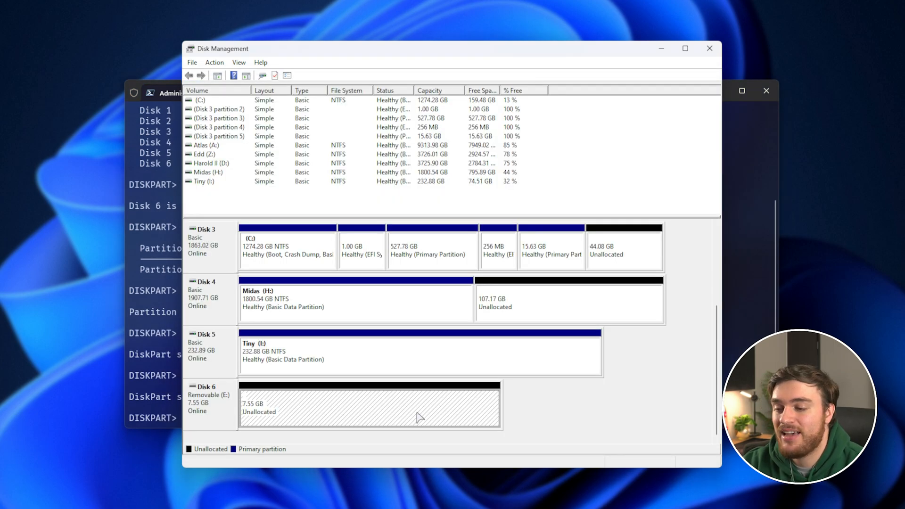
mouse_move(402, 407)
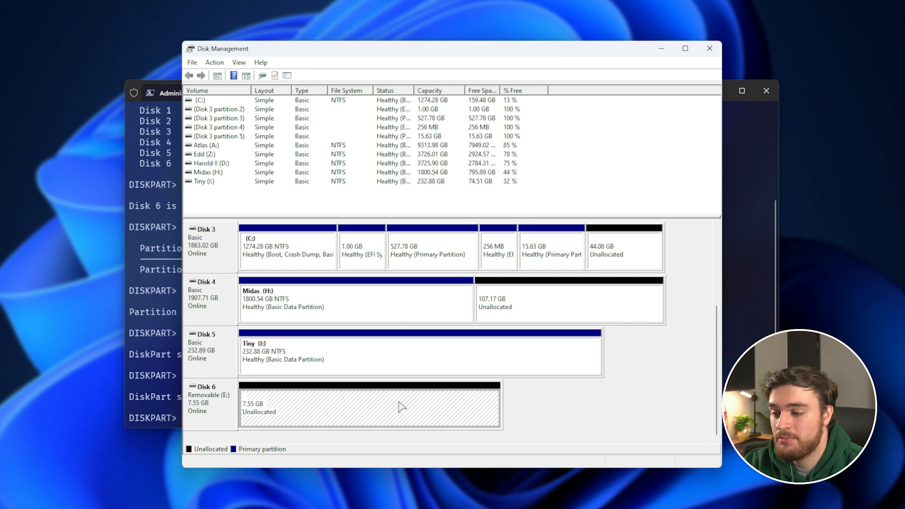
- Bring up the options for Disk 6's 7.55 GB unallocated space
right_click(369, 407)
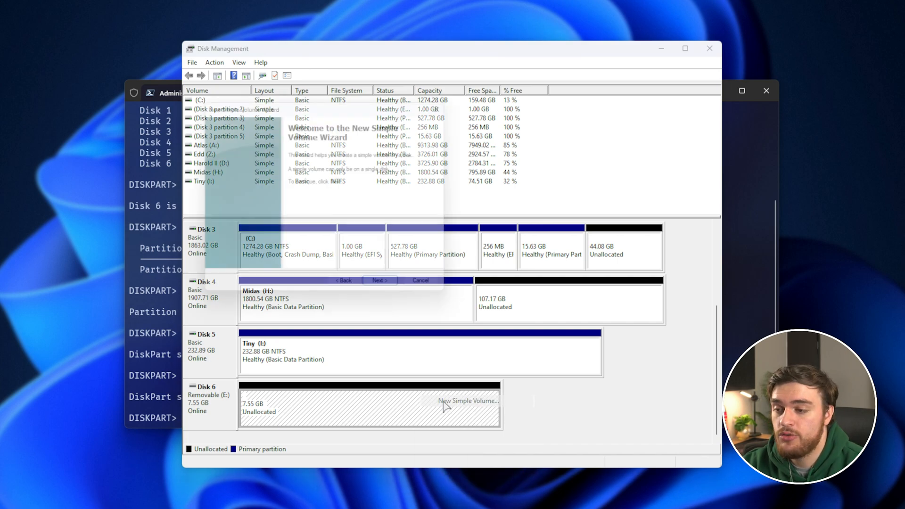
- Create a 7726 MB FAT32 simple volume labelled USB with drive letter F
left_click(378, 280)
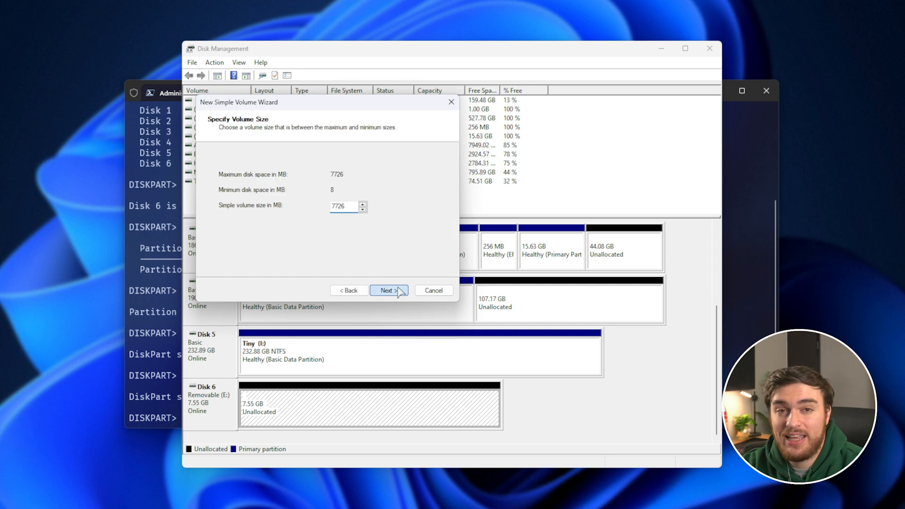
left_click(388, 290)
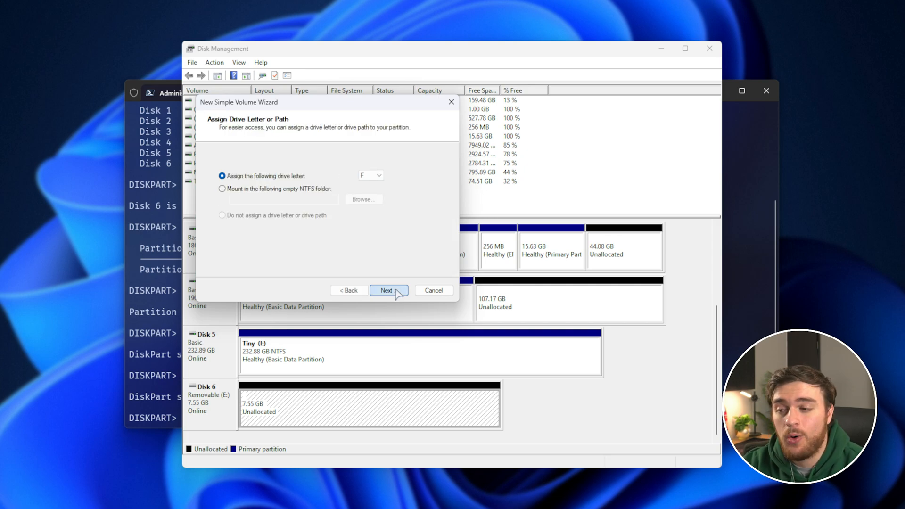
left_click(388, 291)
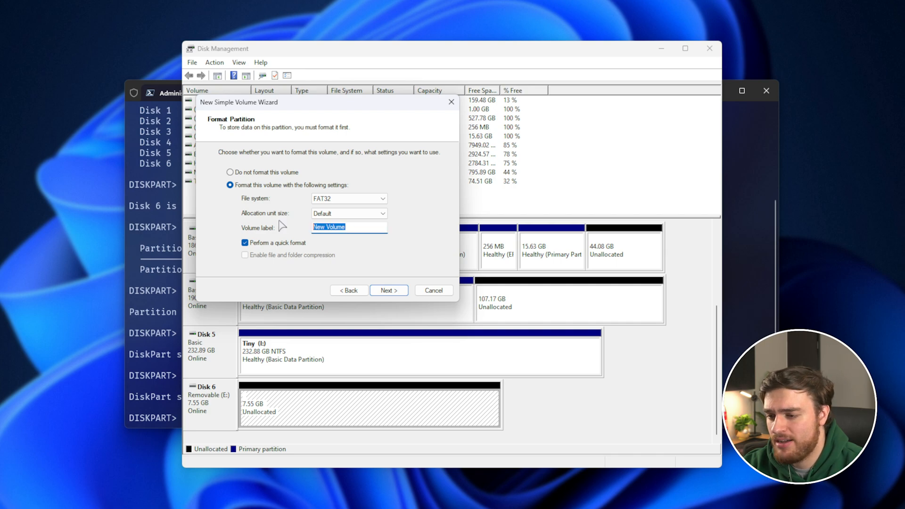
left_click(389, 289)
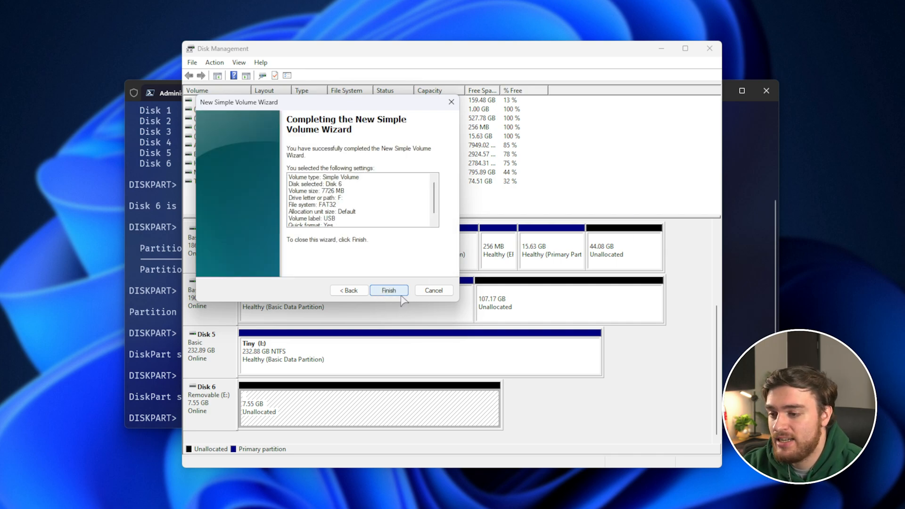
left_click(389, 290)
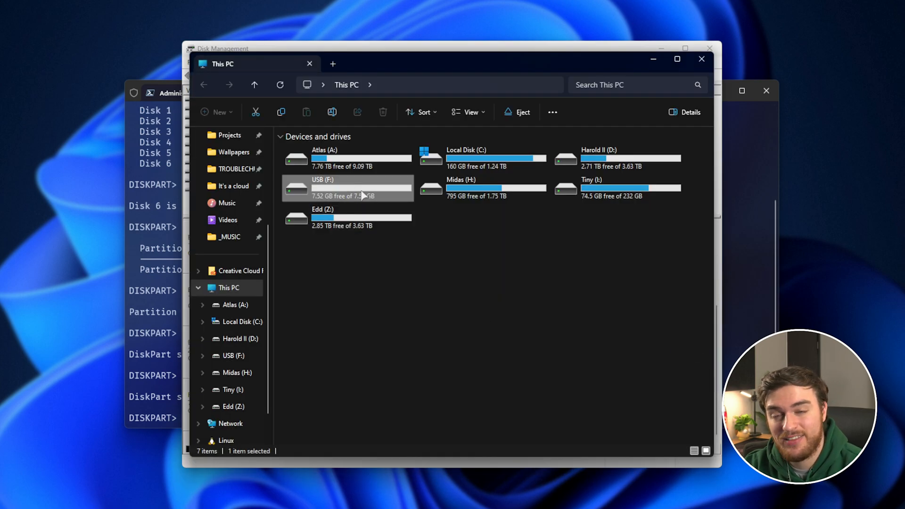
- Open the USB (F:) drive, showing only the System Volume Information folder
double_click(347, 187)
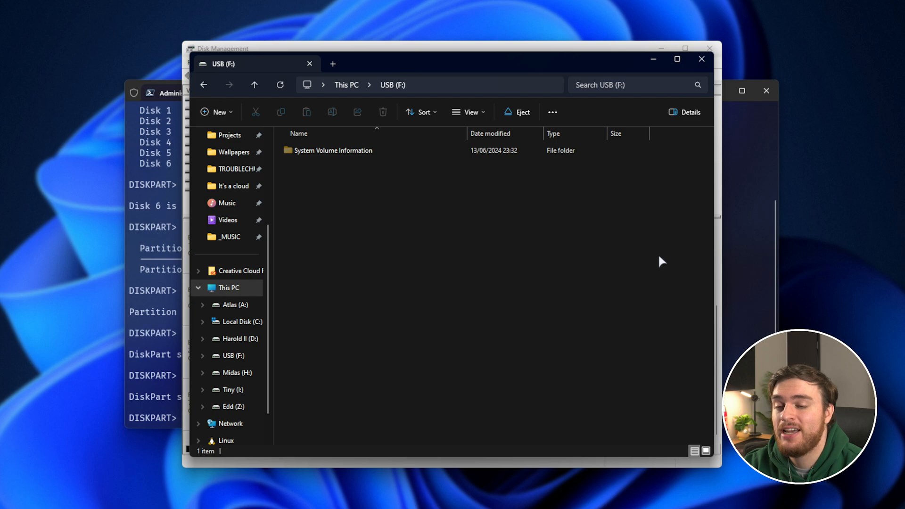